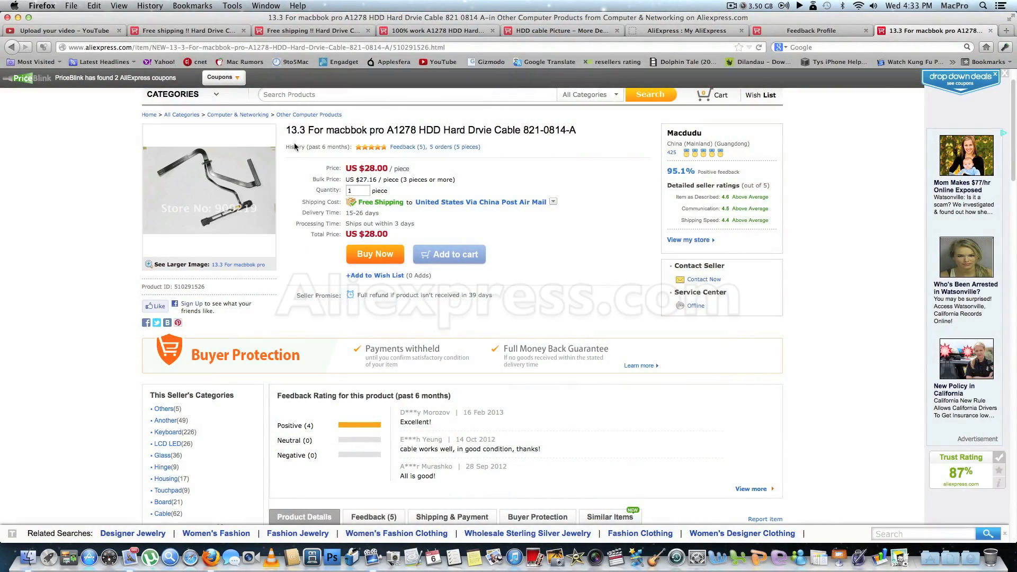
{"action": "mouse_move", "coordinate": [209, 188]}
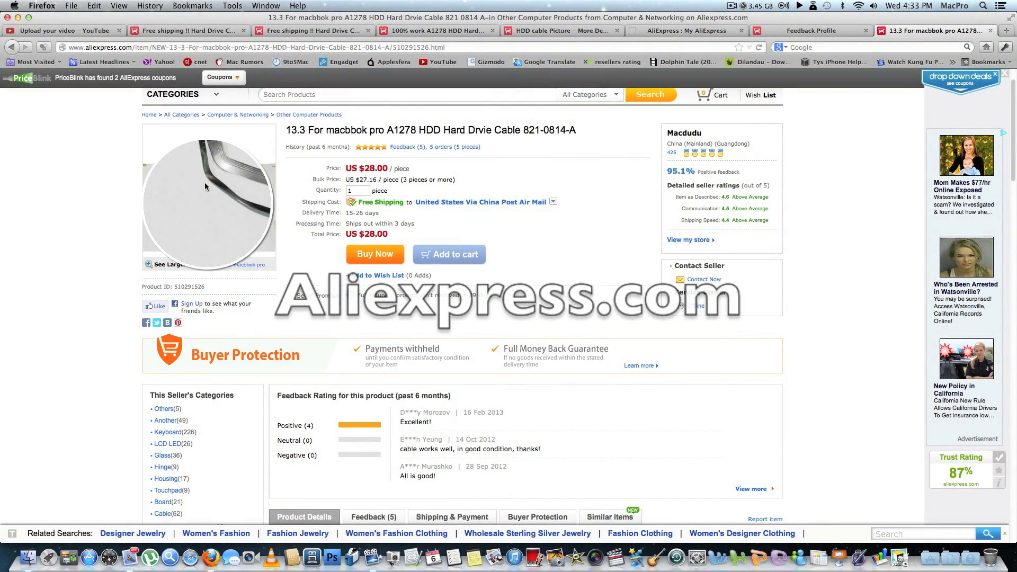
Open the enlarged product picture of the 13.3-inch A1278 HDD cable.
{"action": "left_click", "coordinate": [209, 199]}
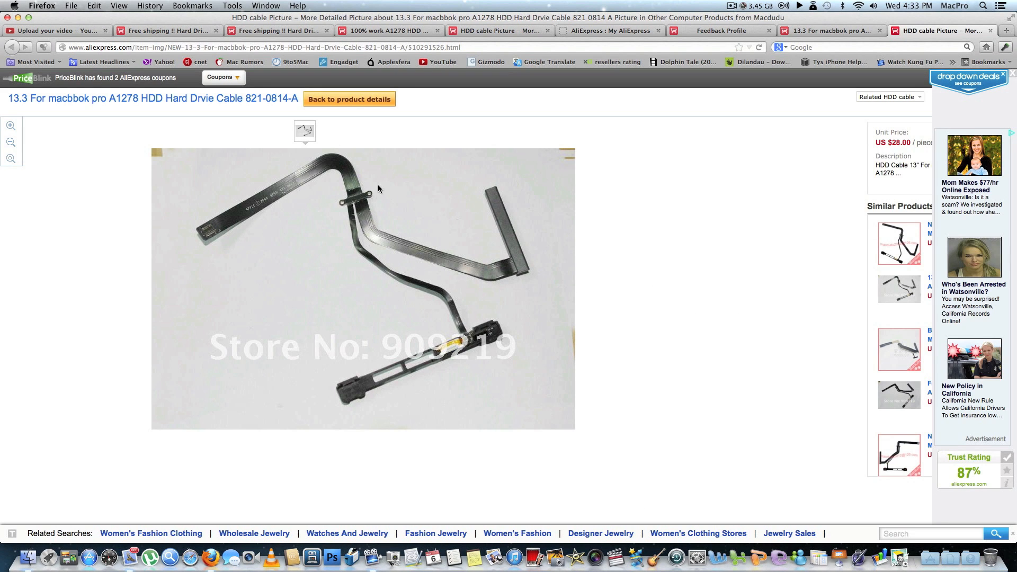
{"action": "mouse_move", "coordinate": [305, 197]}
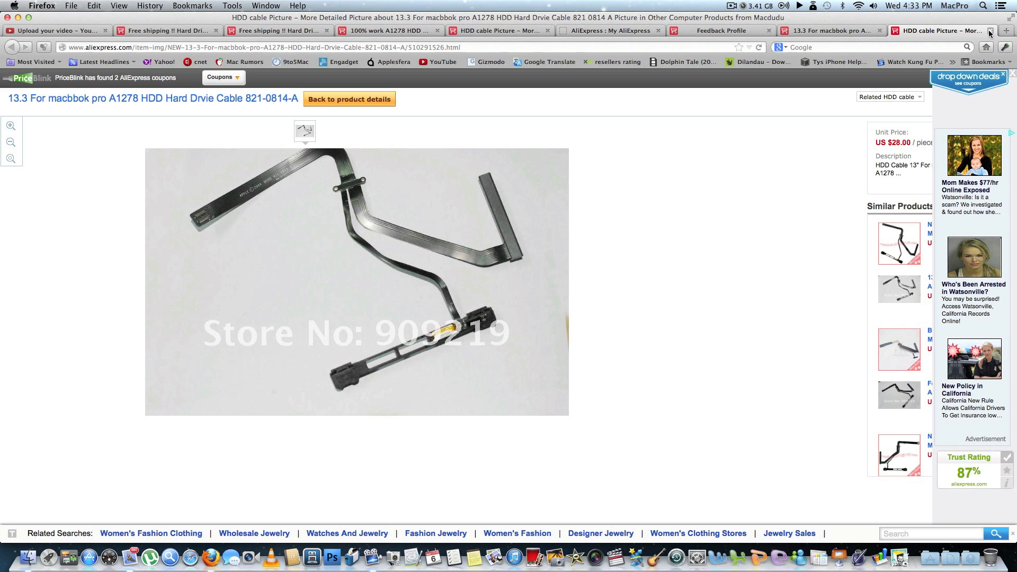
Close the enlarged cable picture tab to return to the A1278 HDD cable listing.
{"action": "left_click", "coordinate": [349, 98]}
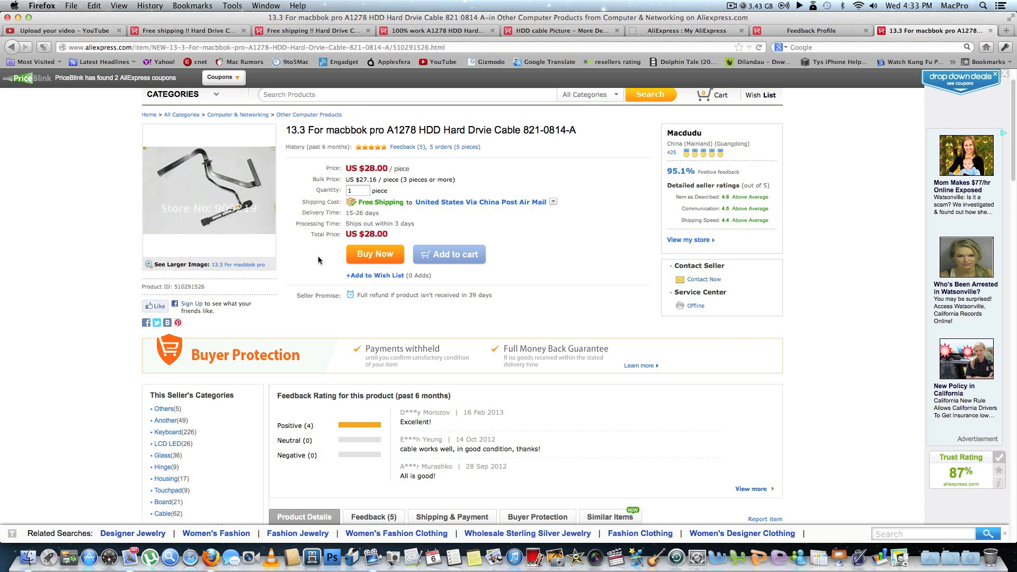
{"action": "mouse_move", "coordinate": [310, 432]}
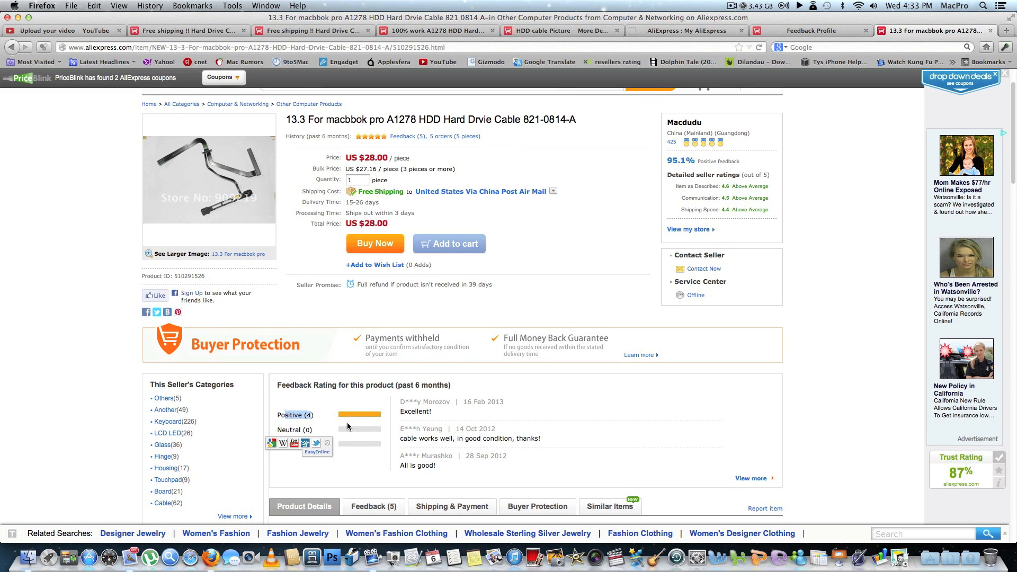
Scroll through the US $28.00 A1278 HDD cable listing and back to its top.
{"action": "scroll", "scroll_direction": "down", "scroll_amount": 3}
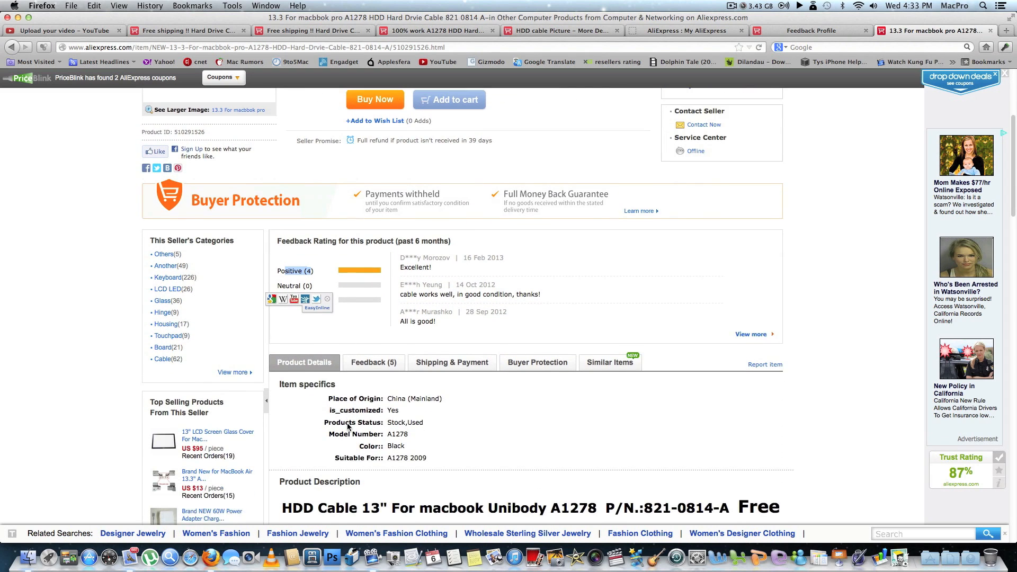
{"action": "scroll", "scroll_direction": "down", "scroll_amount": 3}
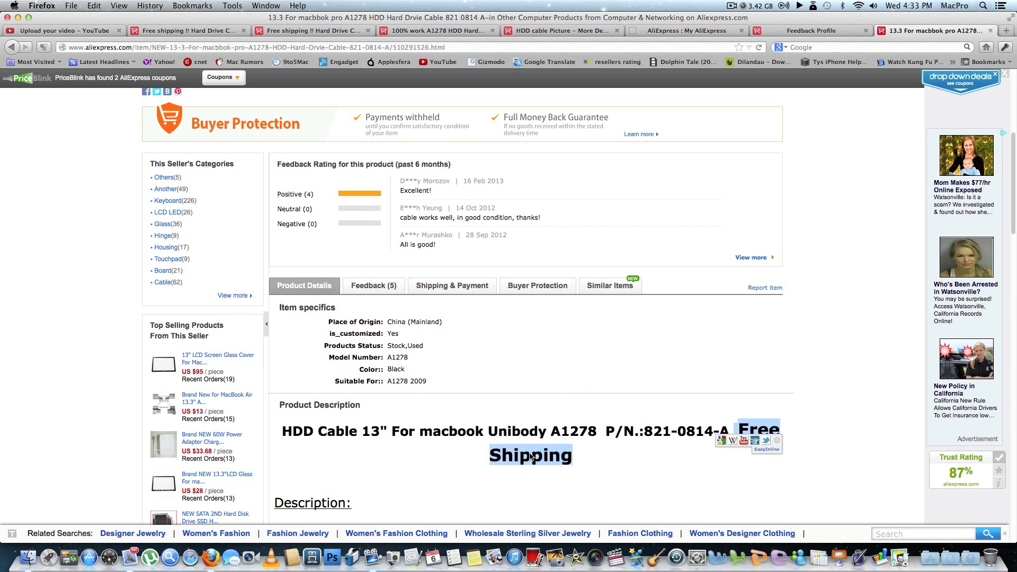
{"action": "scroll", "scroll_direction": "up", "scroll_amount": 3}
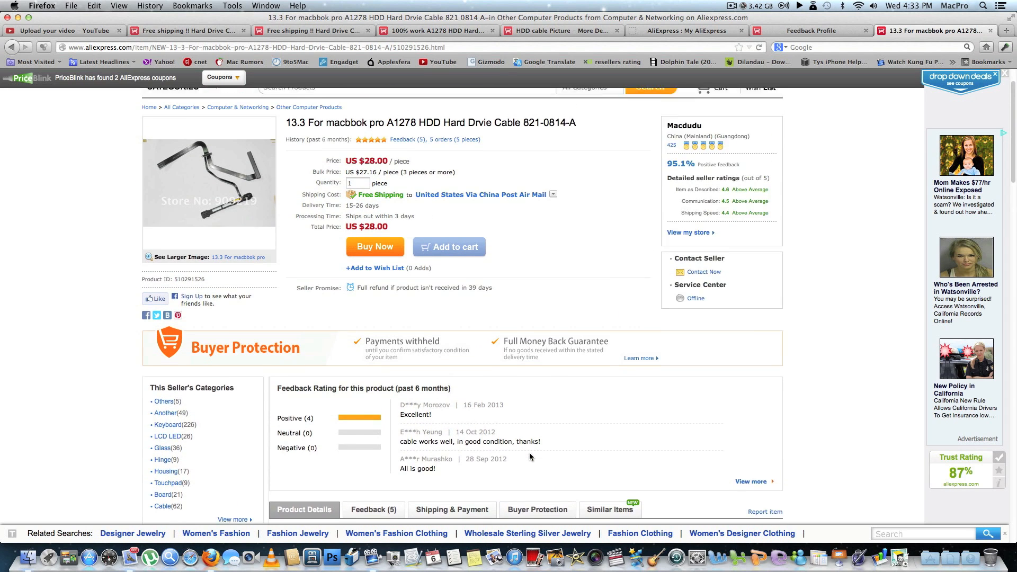
{"action": "scroll", "scroll_direction": "up", "scroll_amount": 3}
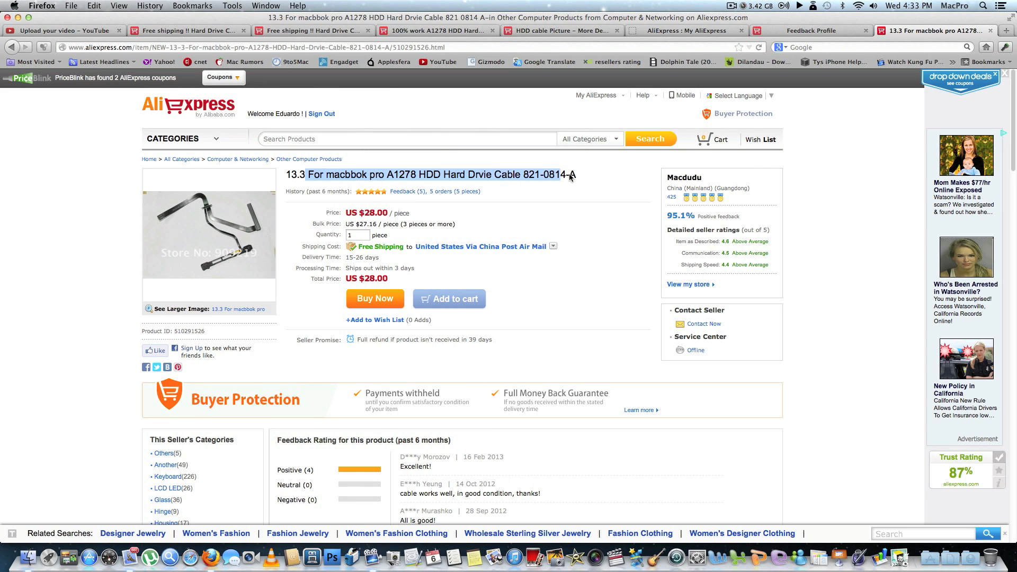
{"action": "mouse_move", "coordinate": [572, 177]}
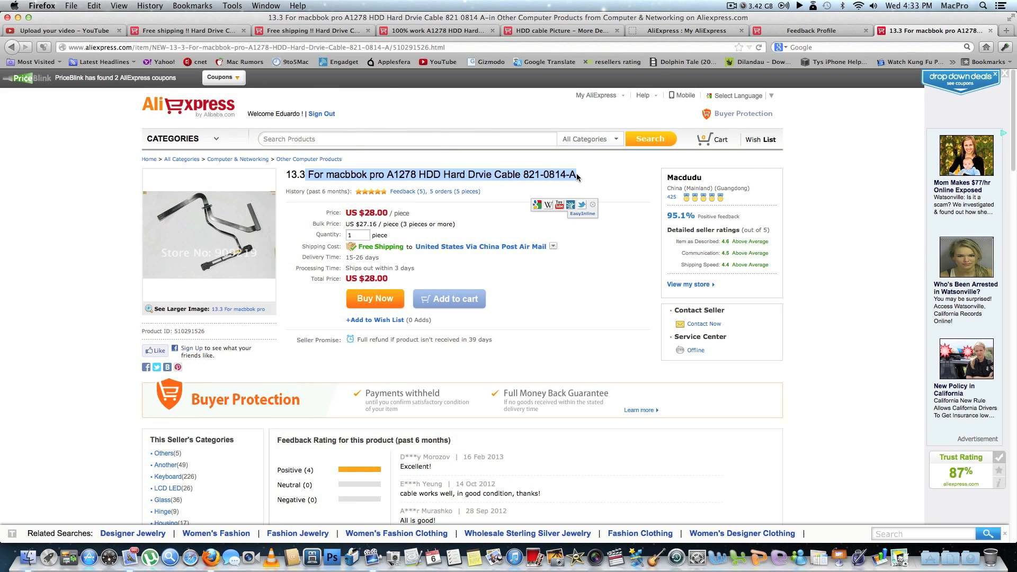
{"action": "left_click", "coordinate": [730, 5]}
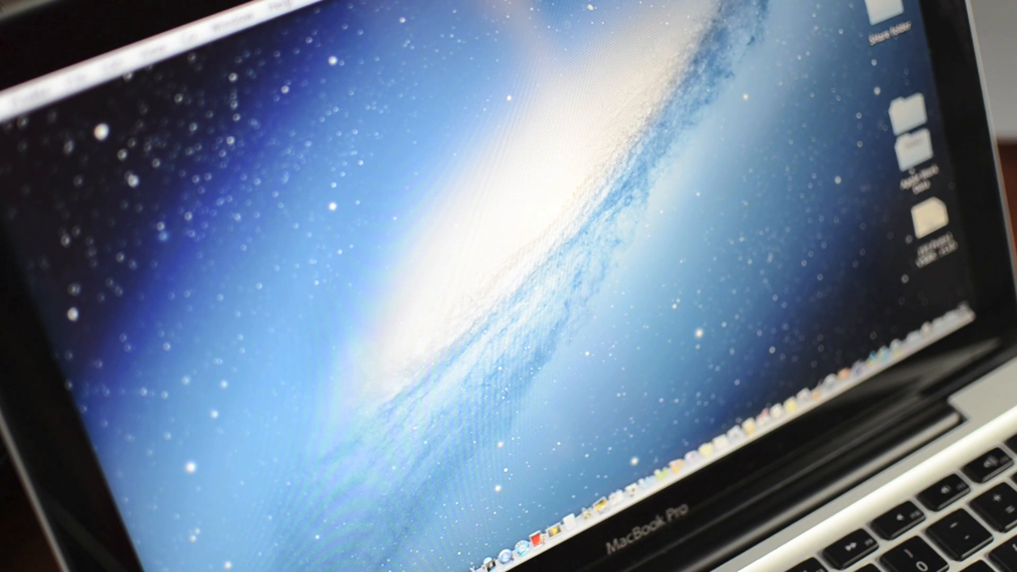
{"action": "mouse_move", "coordinate": [583, 42]}
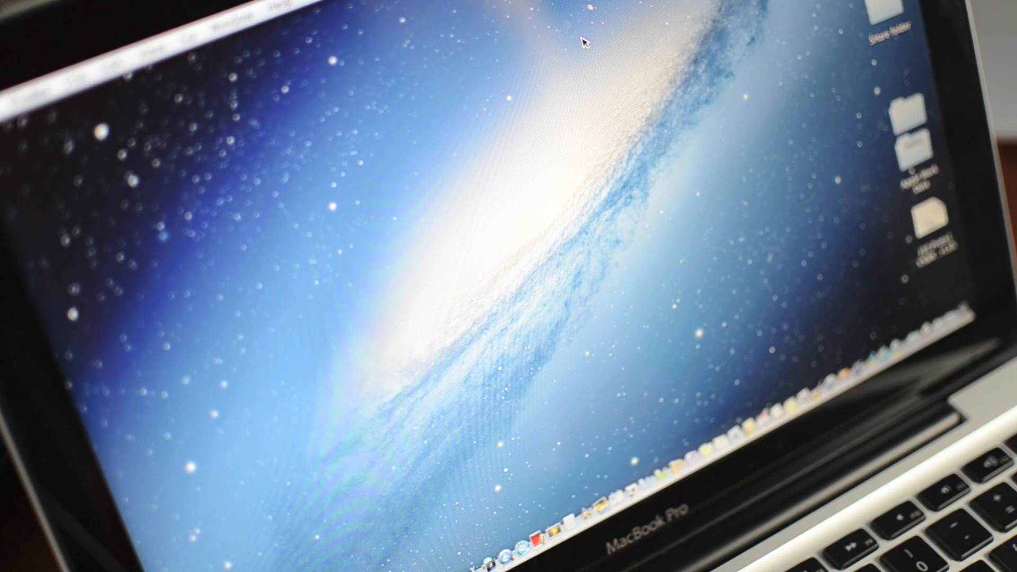
{"action": "mouse_move", "coordinate": [460, 306]}
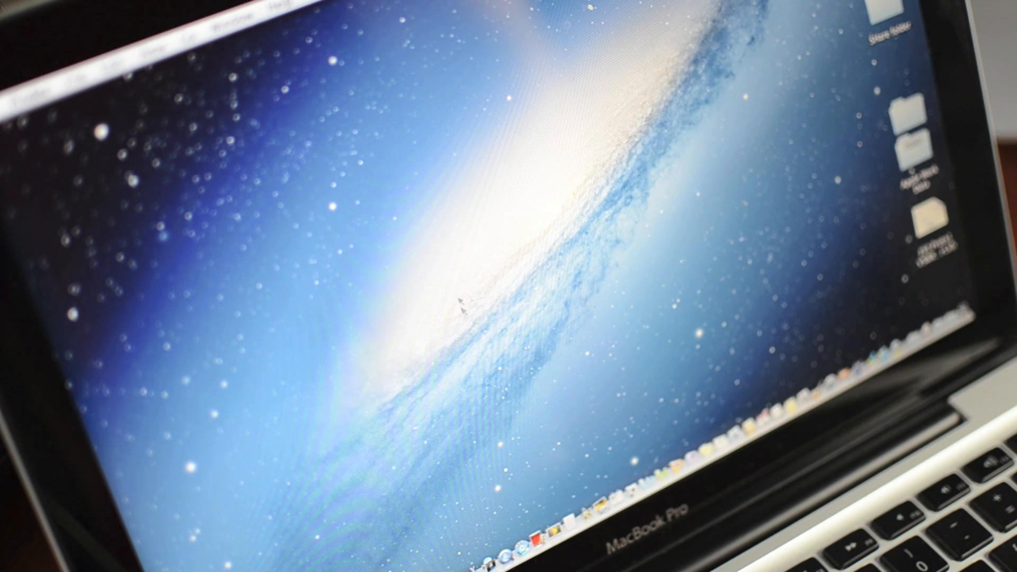
{"action": "mouse_move", "coordinate": [545, 371]}
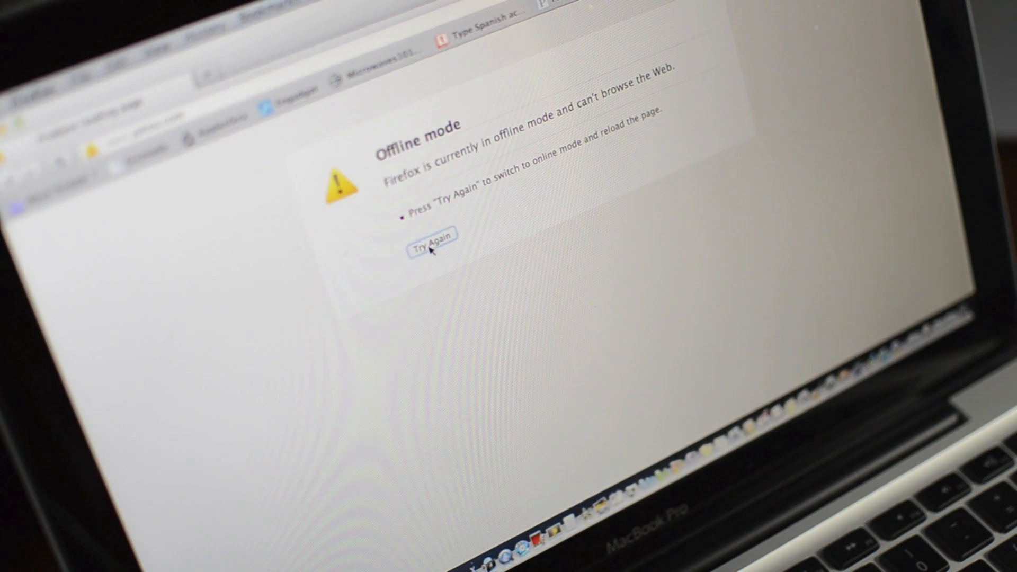
{"action": "left_click", "coordinate": [433, 249]}
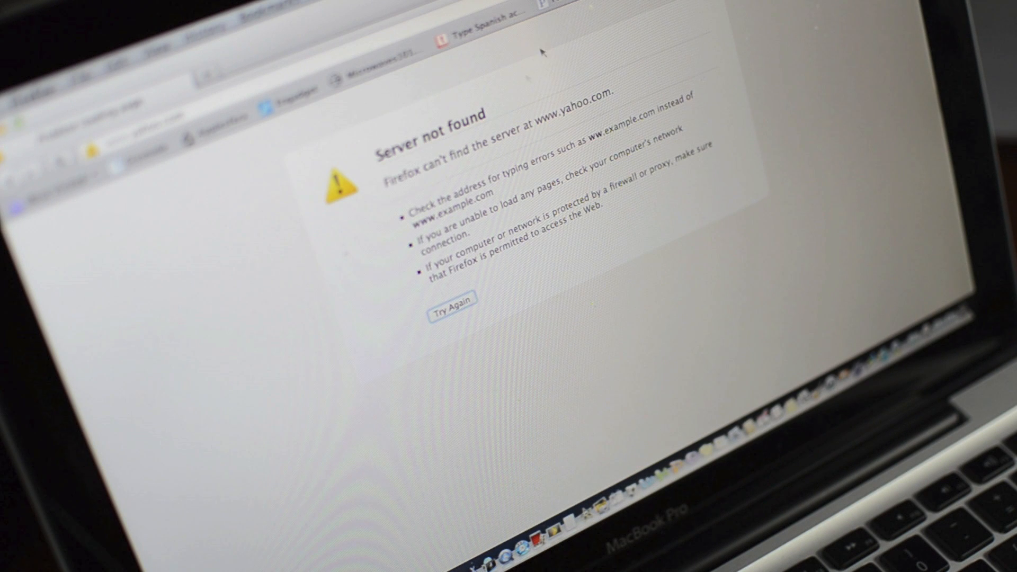